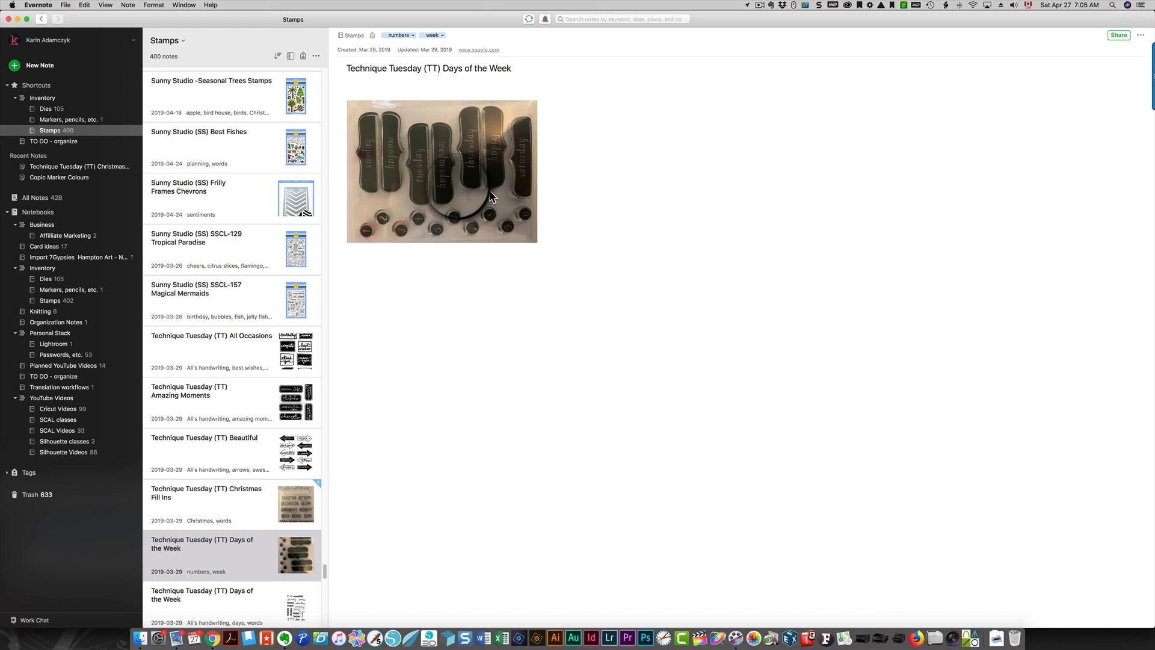
Step: Select the sideways stamp photo in the Days of the Week note
click(442, 171)
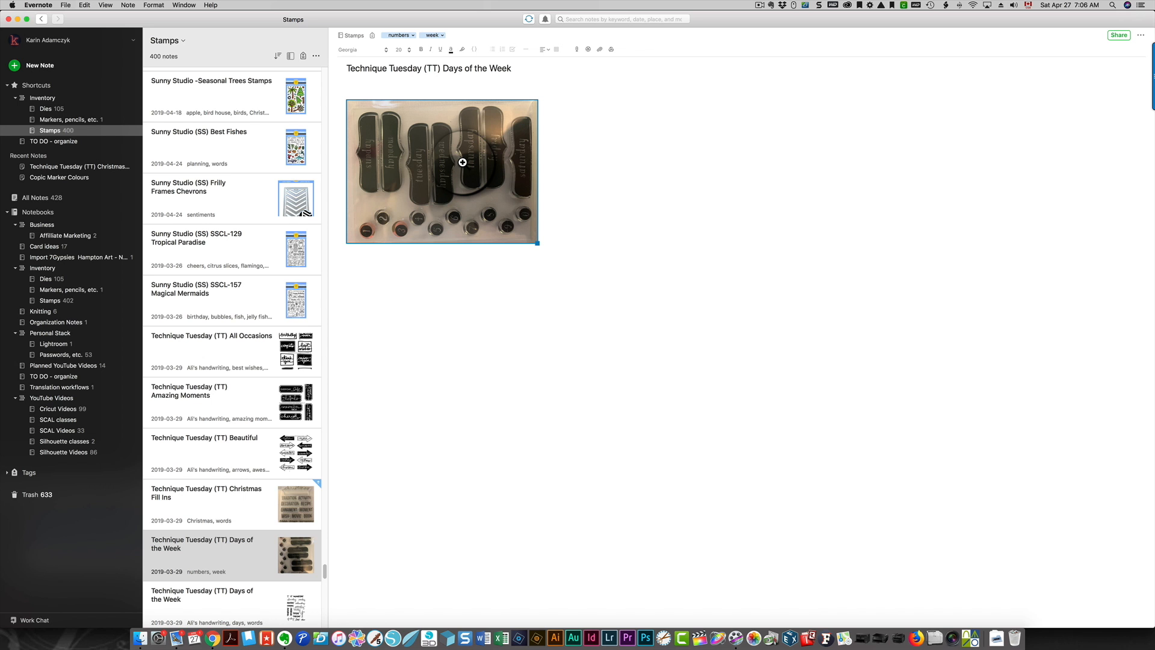
Step: Rotate the stamp photo clockwise via its context menu so the labels read upright
right_click(462, 163)
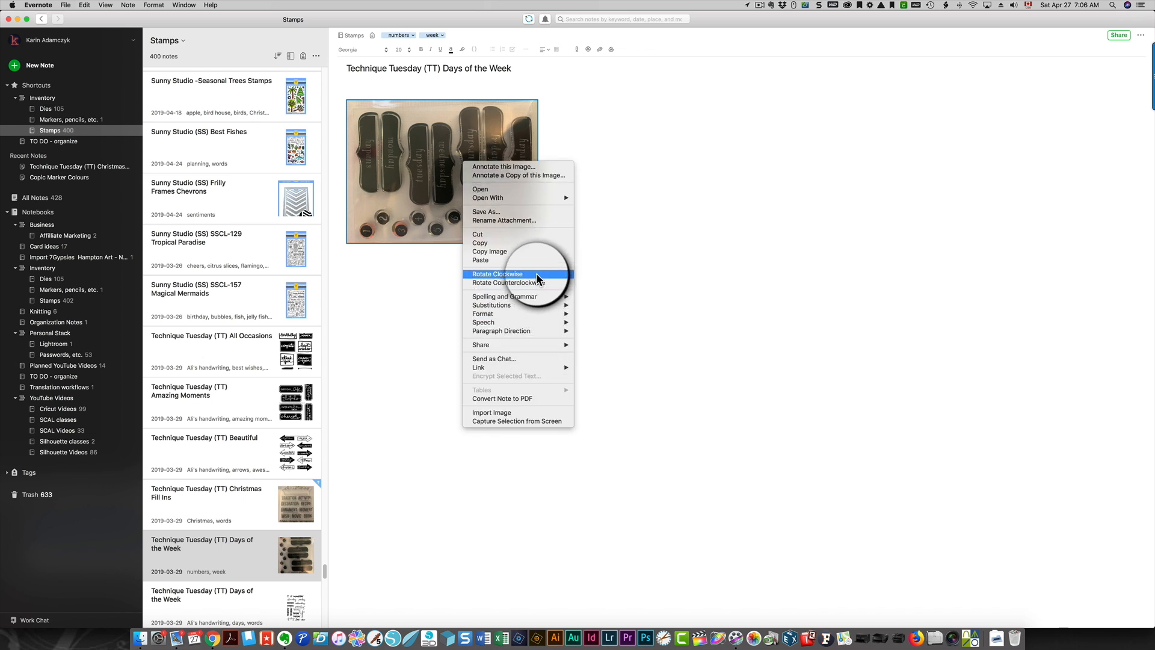
click(497, 274)
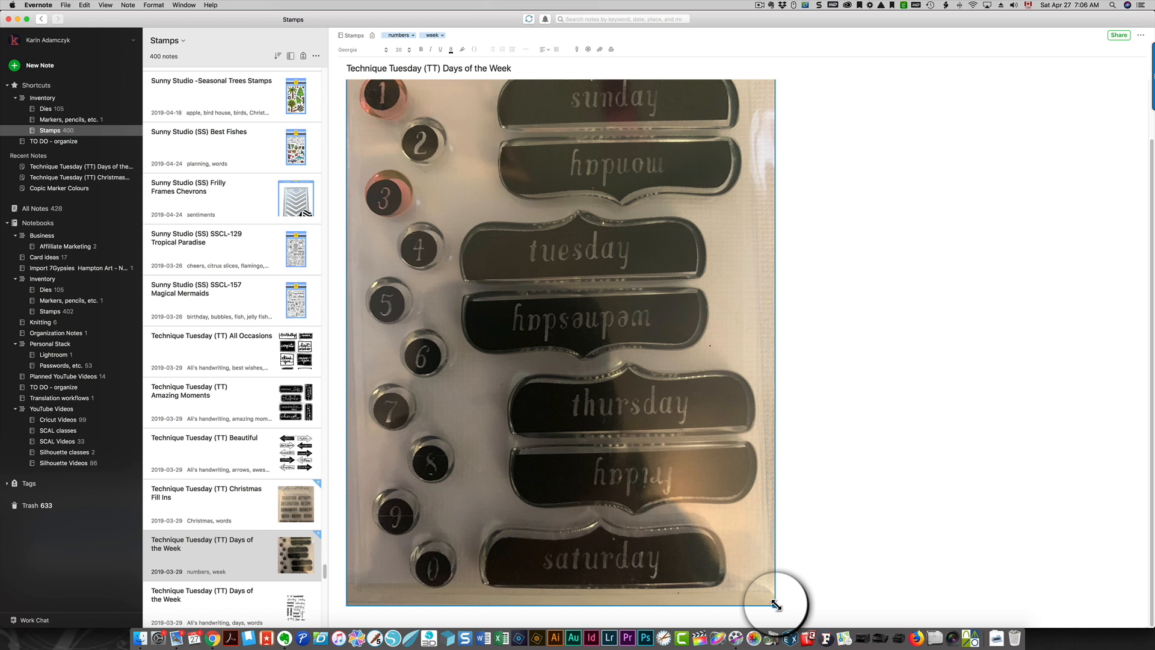
Step: Shrink the upright stamp photo by dragging its bottom-right handle inward
drag(773, 605, 508, 316)
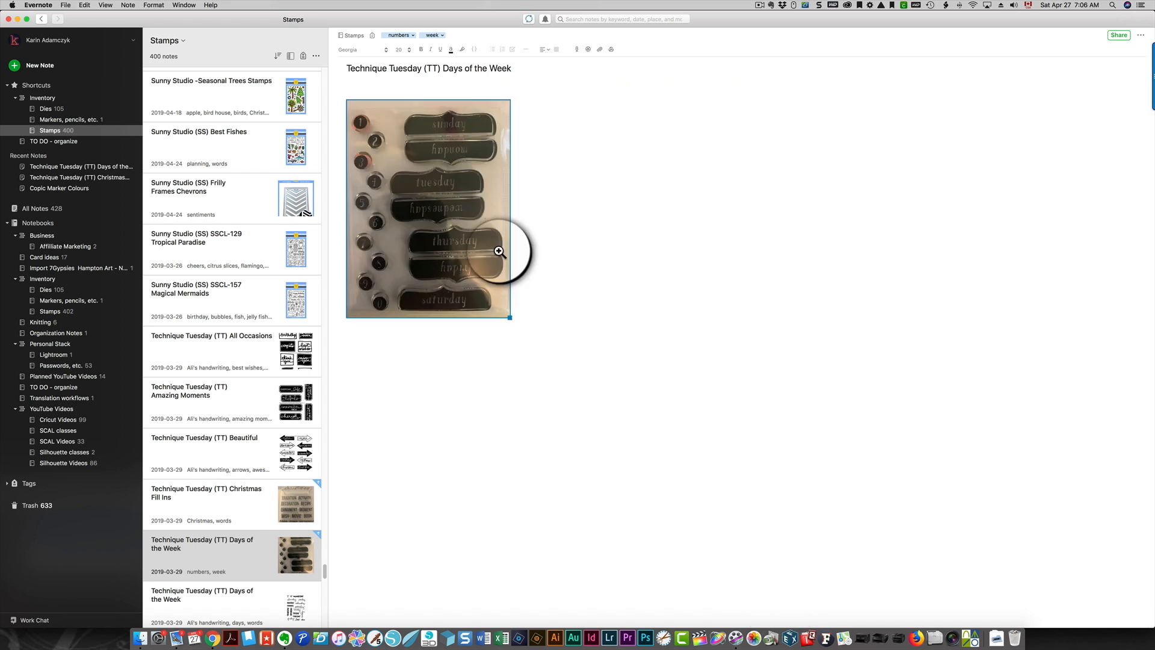